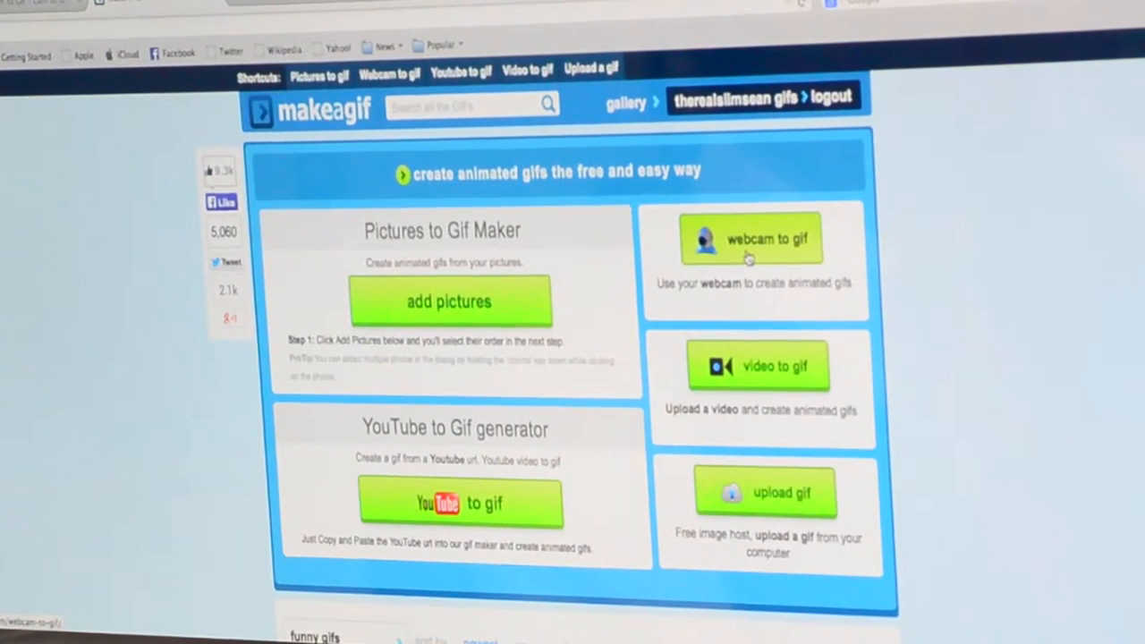
- Start a webcam-to-GIF from the makeagif home page
click(751, 240)
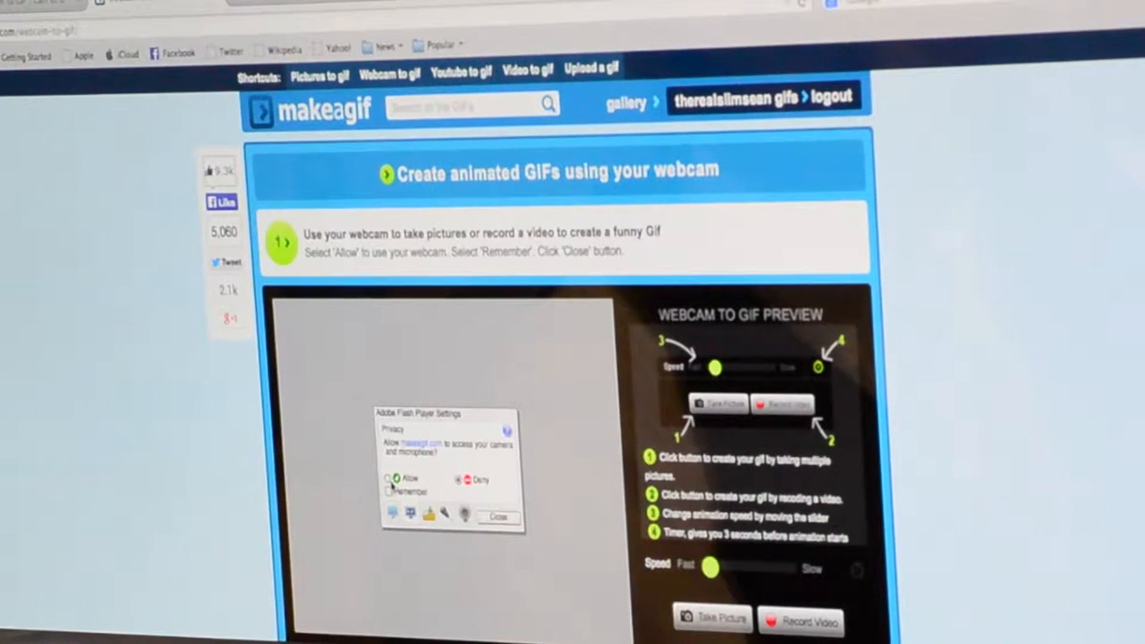
- Allow camera access in the Flash Player settings prompt and dismiss it
click(393, 477)
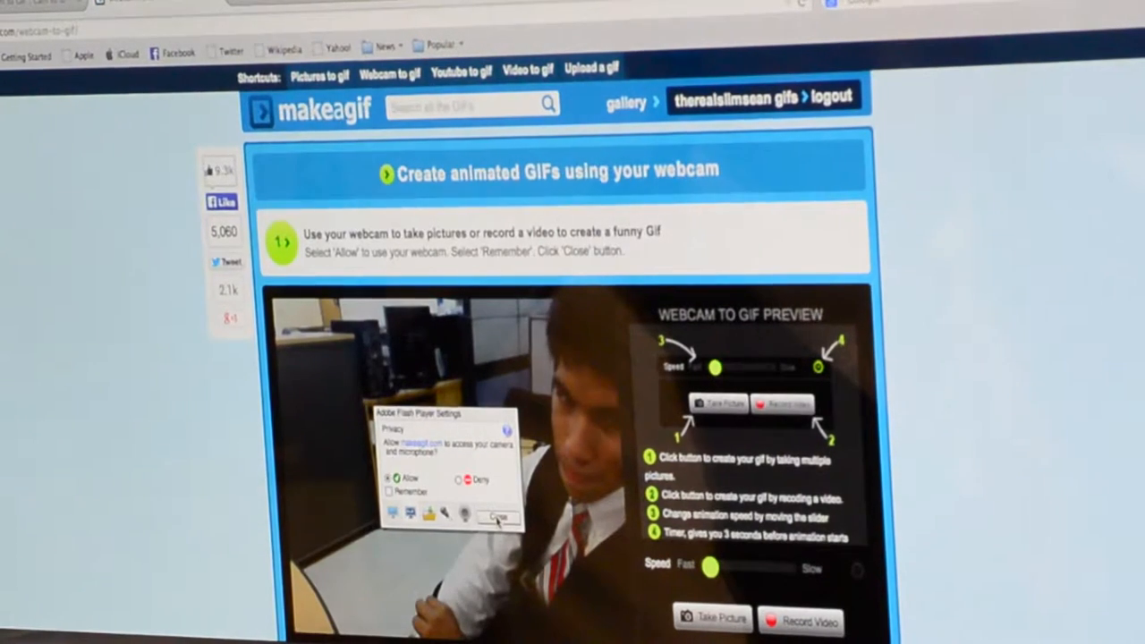
click(498, 517)
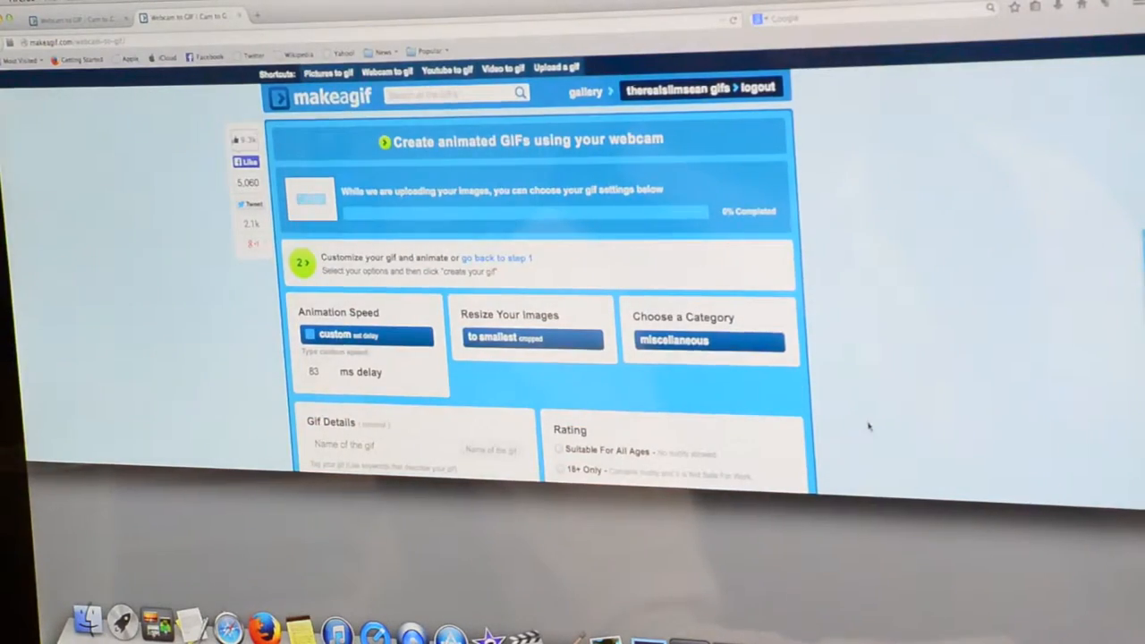
- Choose 'weird' as the GIF's category
scroll(down, 3)
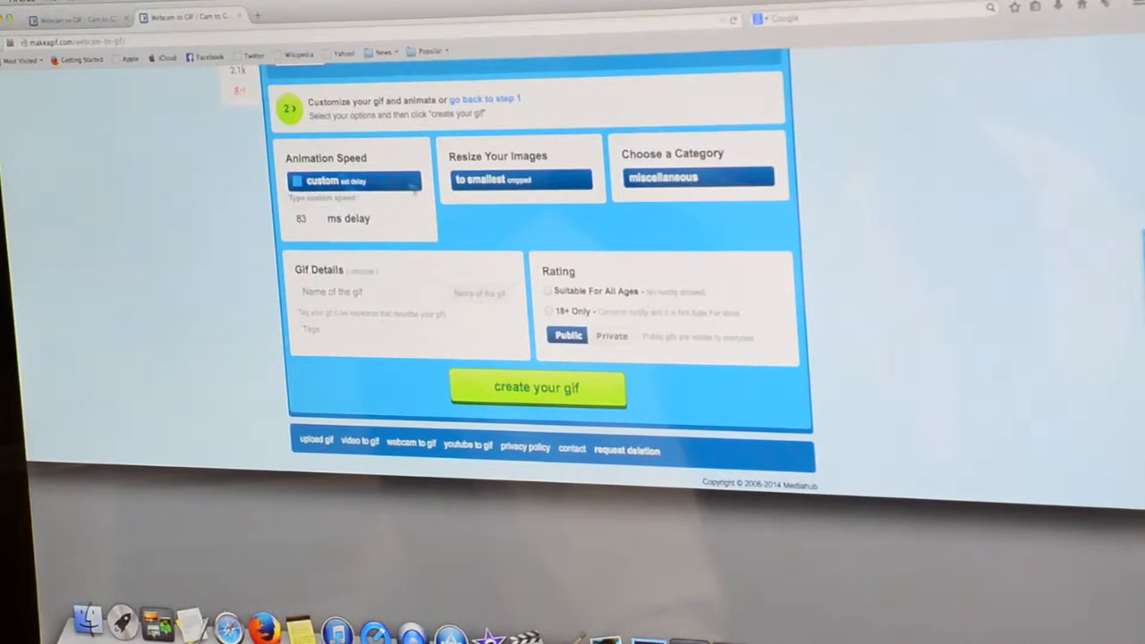
click(698, 177)
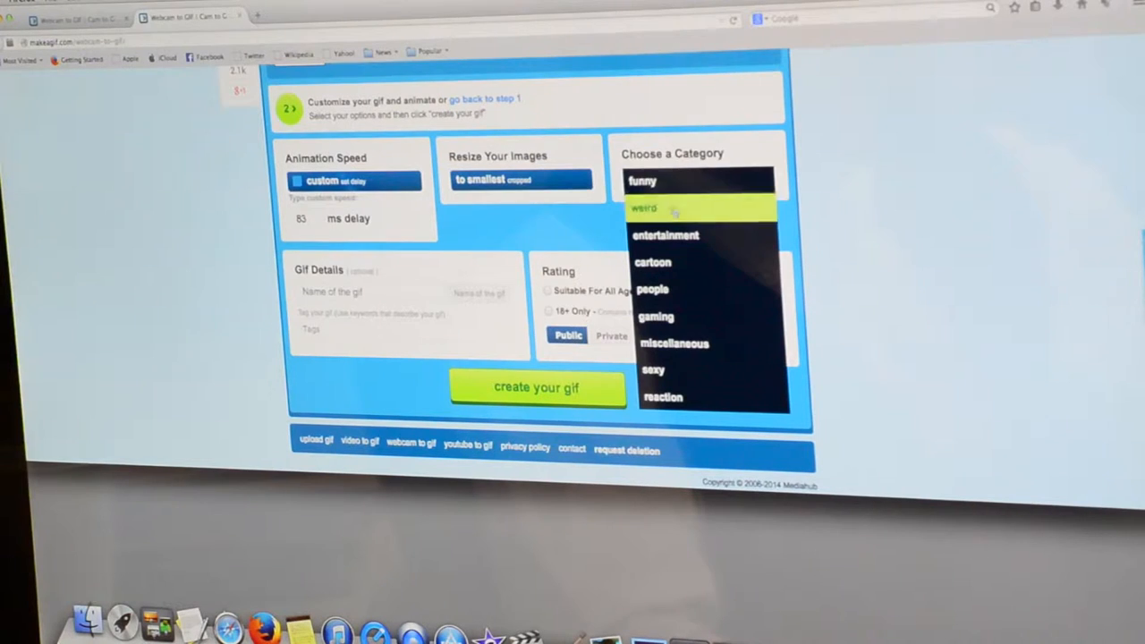
click(644, 208)
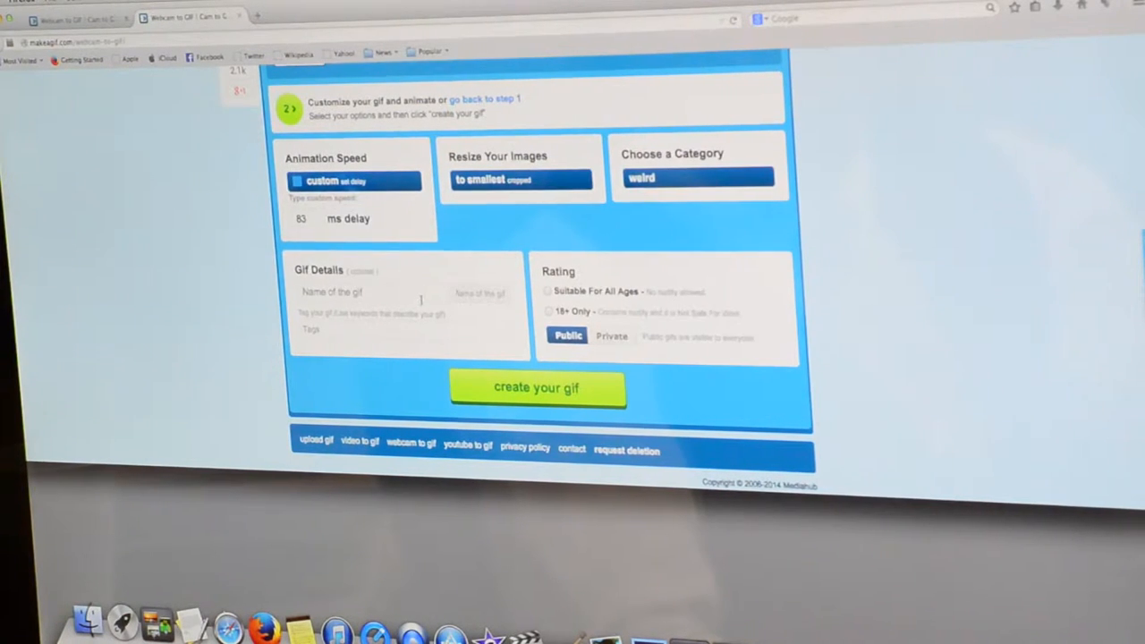
- Name the GIF 'Josh is weird' and rate it Suitable For All Ages
text(Jd)
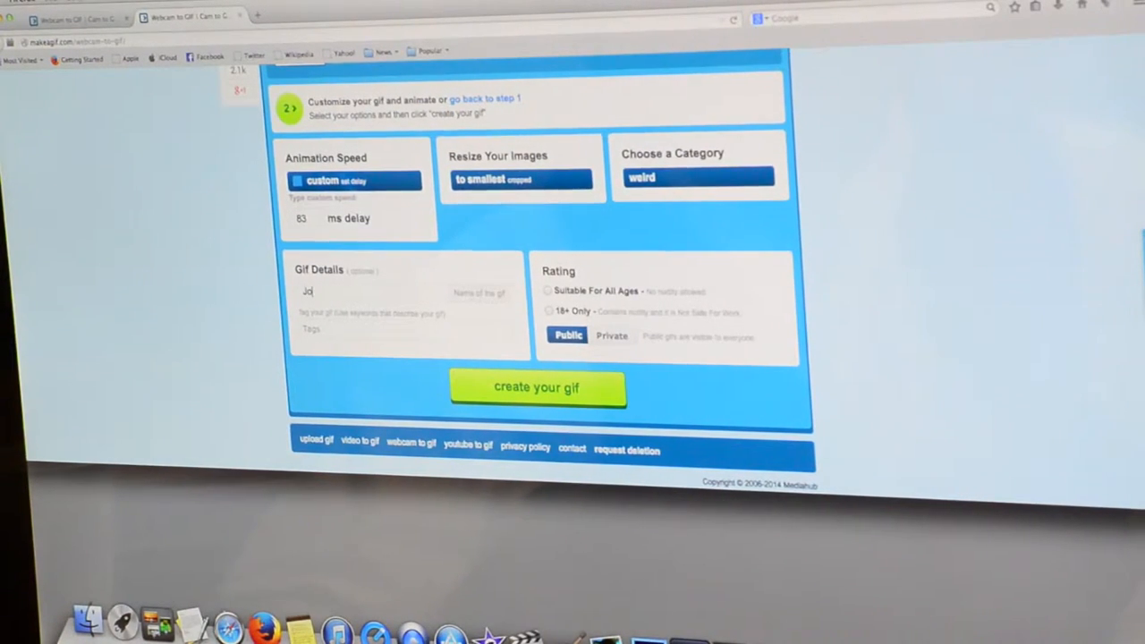
text(Josh is wie)
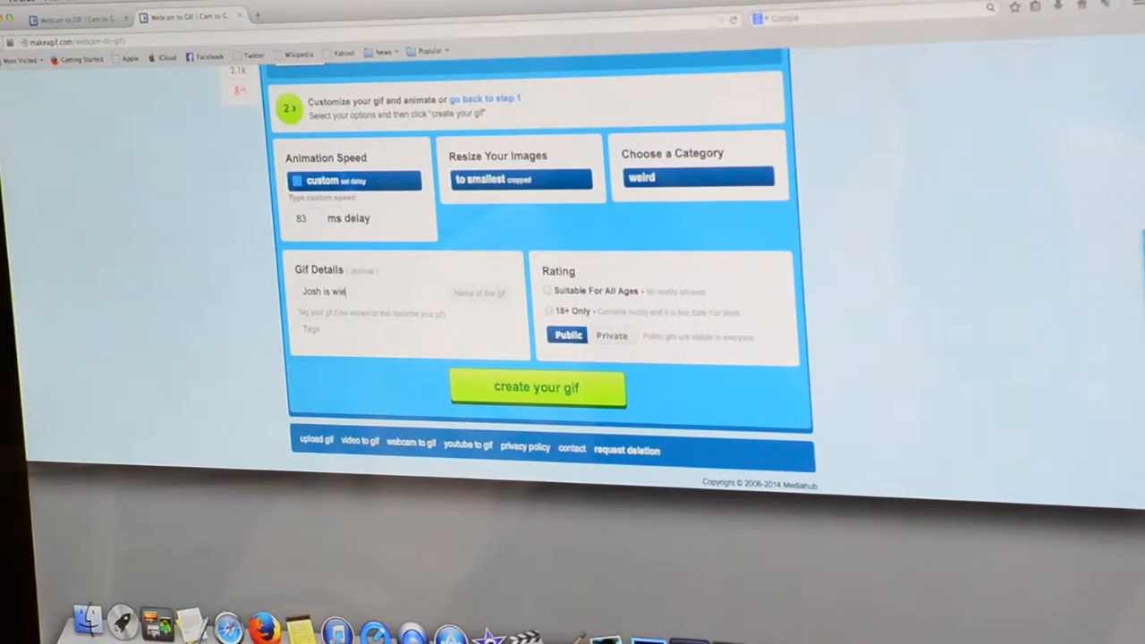
text(rd)
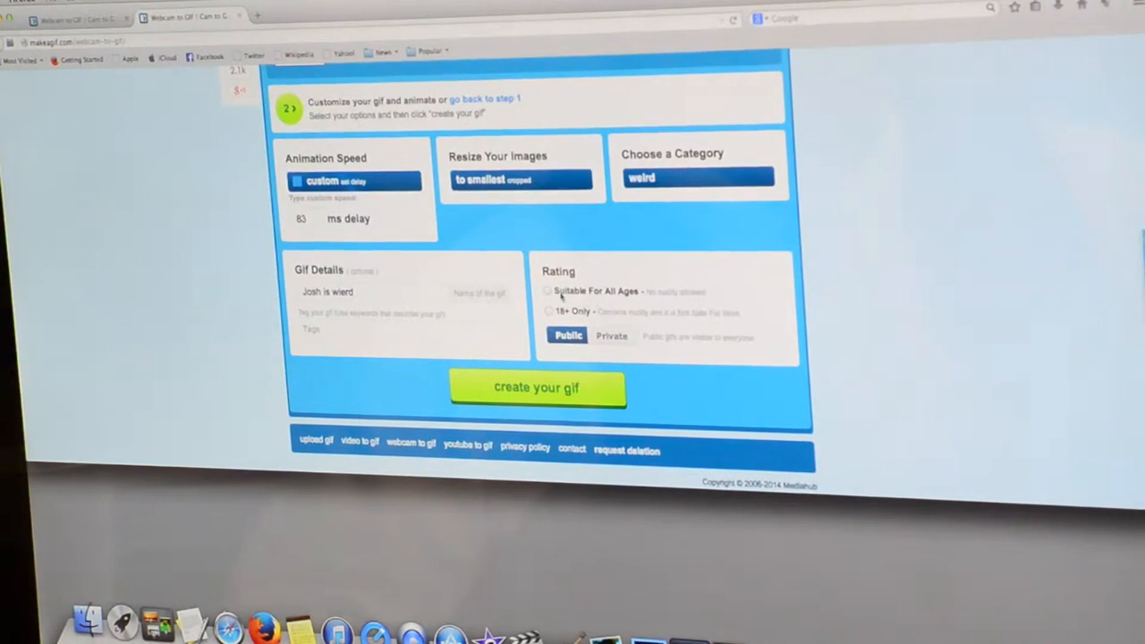
click(548, 290)
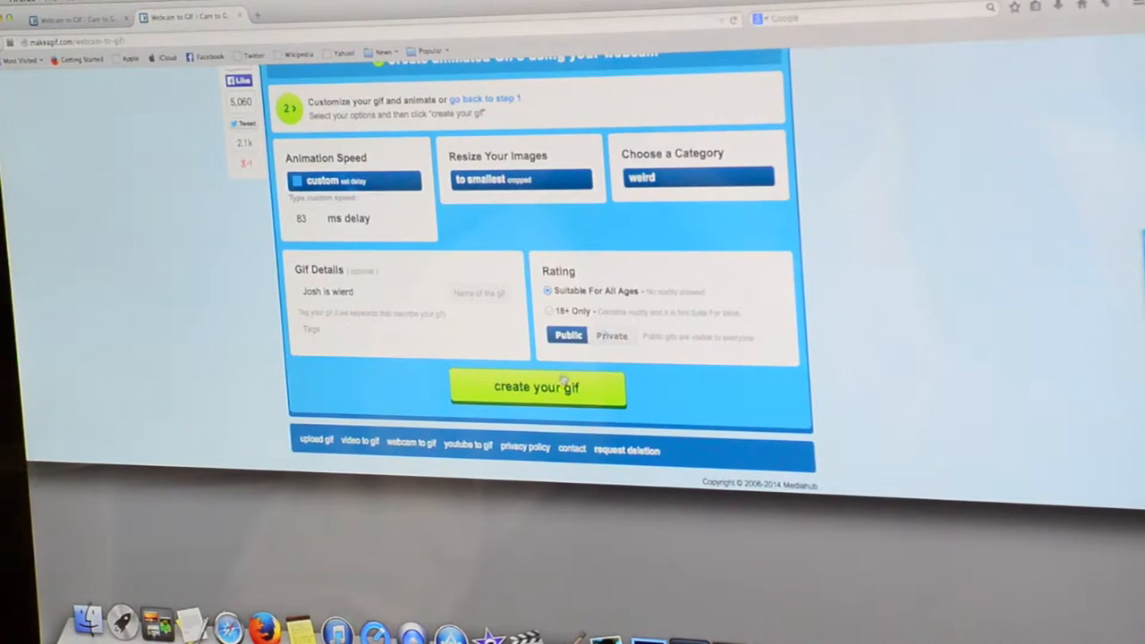